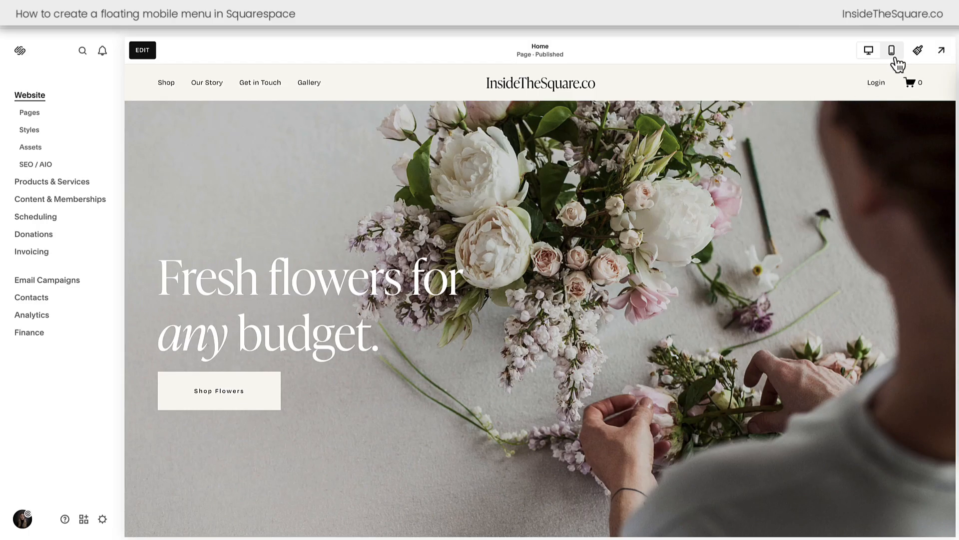
Step: Switch the editor preview to the mobile phone layout
{"action": "left_click", "coordinate": [892, 50]}
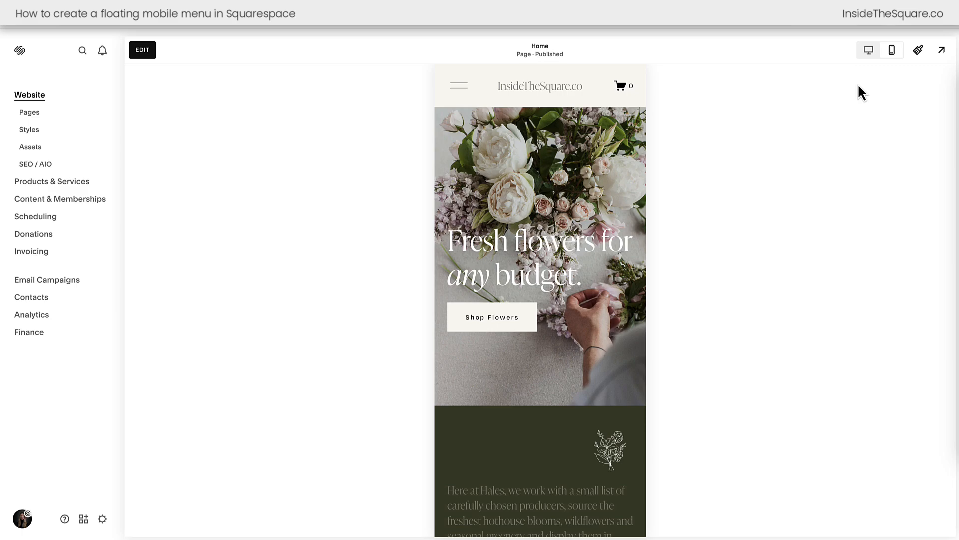
{"action": "mouse_move", "coordinate": [804, 126]}
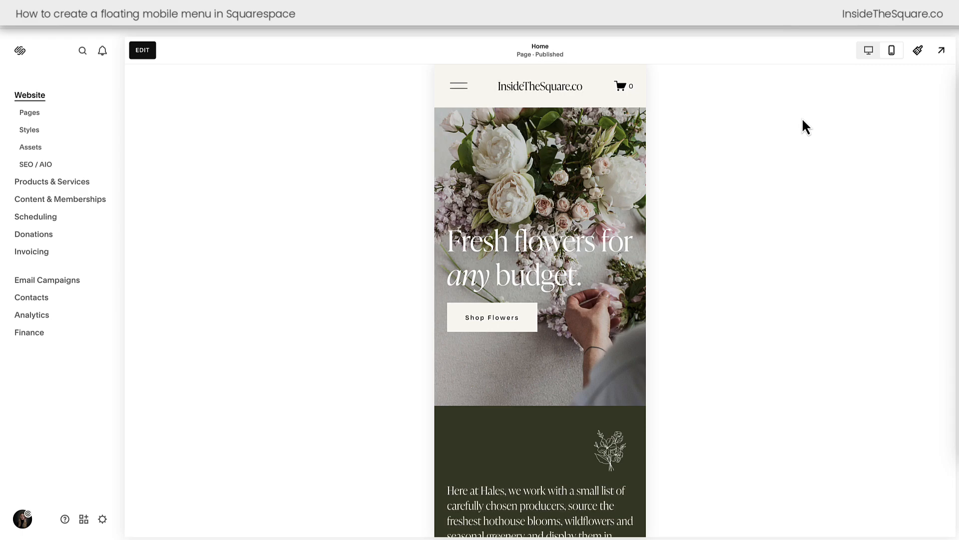
{"action": "mouse_move", "coordinate": [387, 149]}
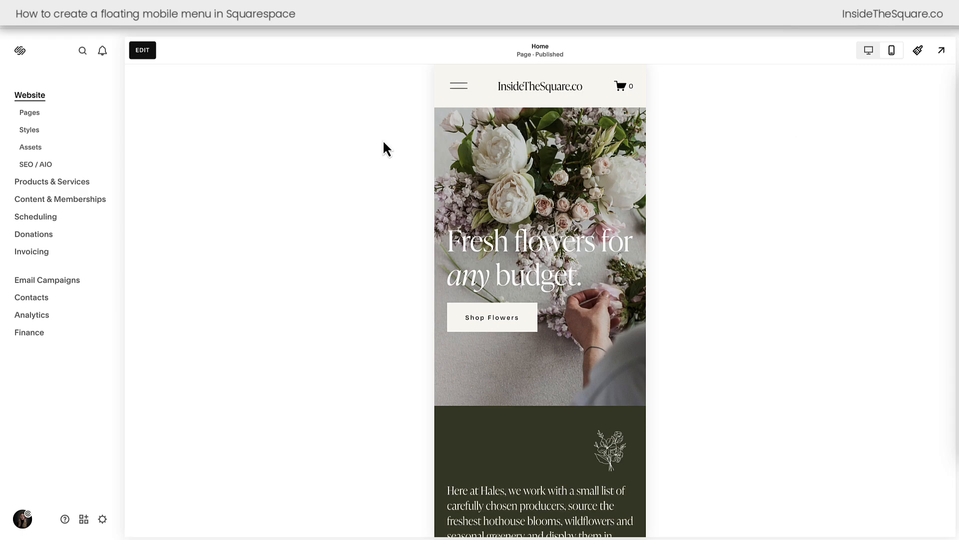
{"action": "mouse_move", "coordinate": [34, 119]}
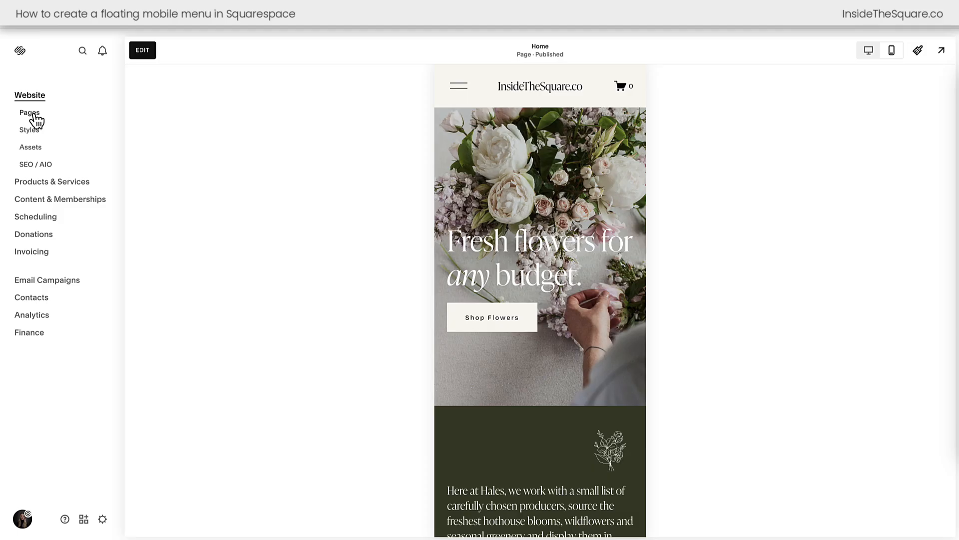
Step: Reach Custom CSS via Pages, Custom Code and a search for 'css'
{"action": "left_click", "coordinate": [30, 112]}
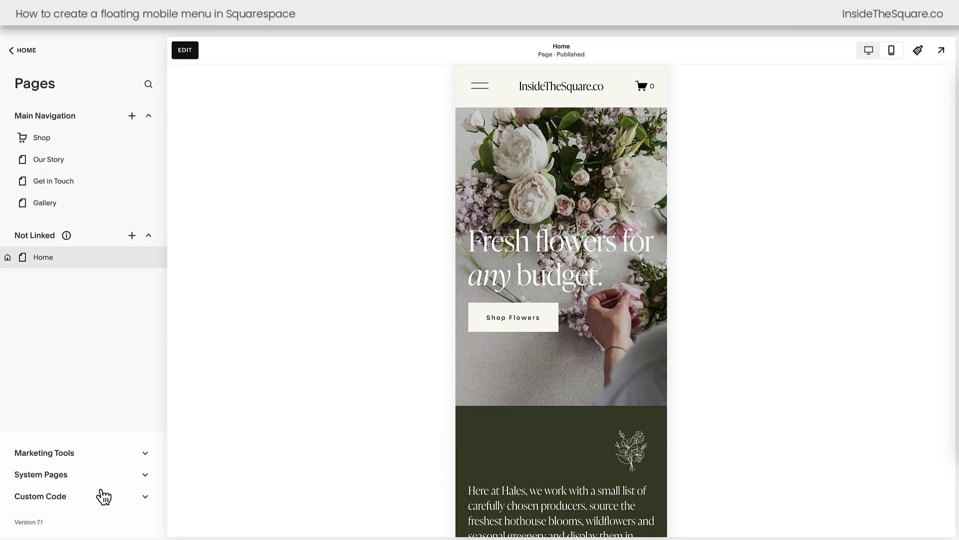
{"action": "left_click", "coordinate": [42, 496]}
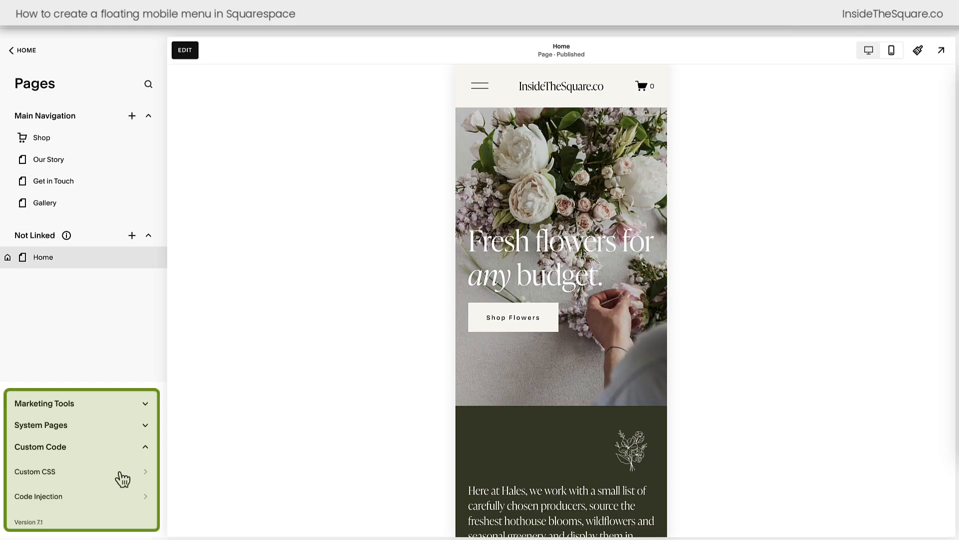
{"action": "left_click", "coordinate": [148, 84]}
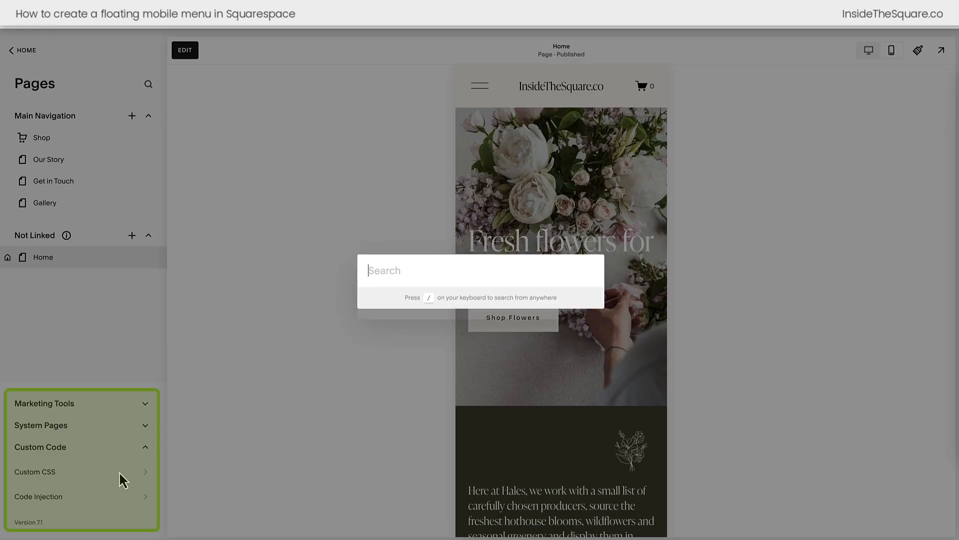
{"action": "type", "text": "css"}
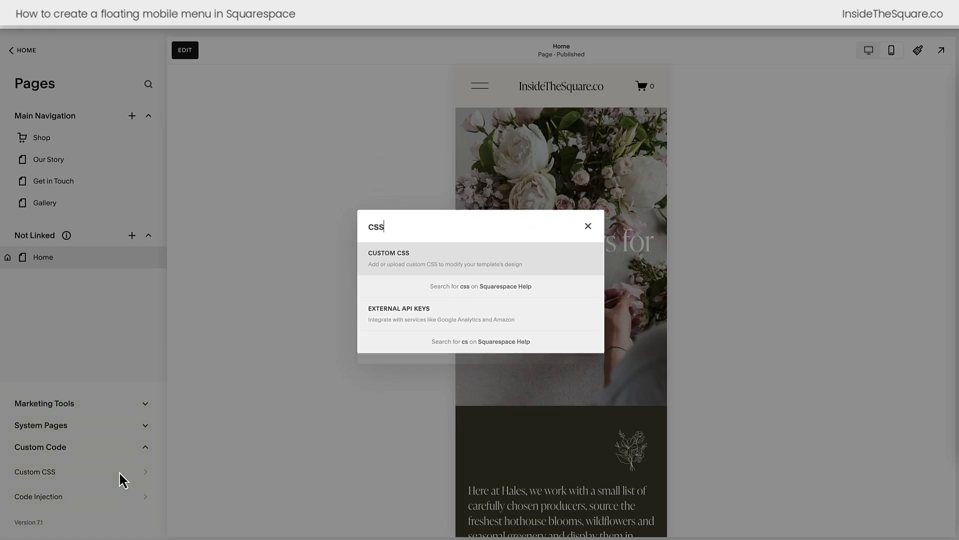
{"action": "left_click", "coordinate": [588, 226]}
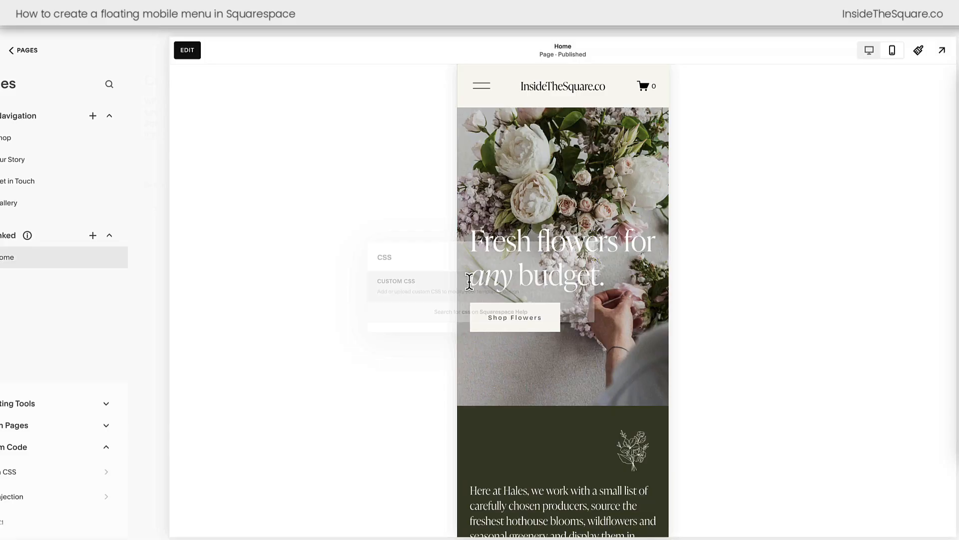
Step: Paste the floating header and menu CSS, then remove the header's border-radius line
{"action": "left_click", "coordinate": [10, 472]}
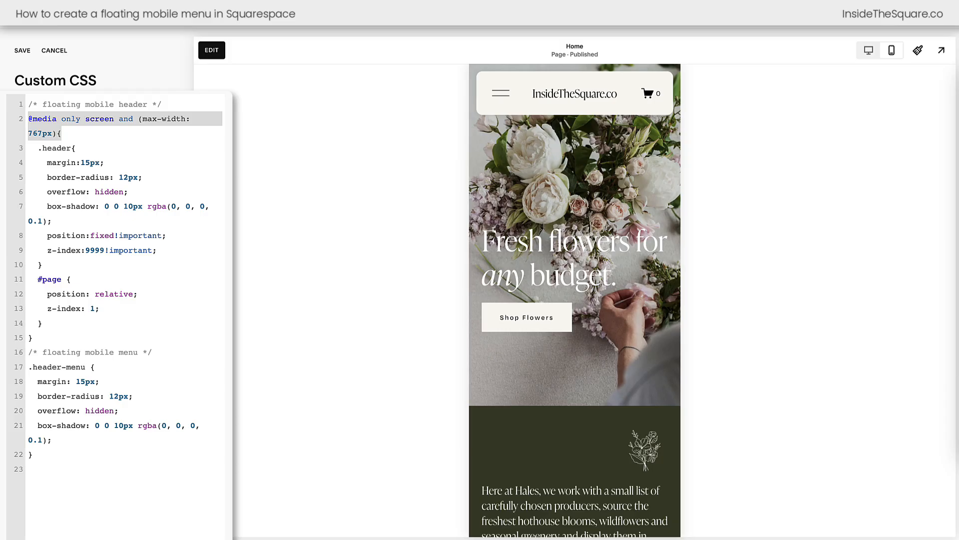
{"action": "left_click", "coordinate": [103, 162]}
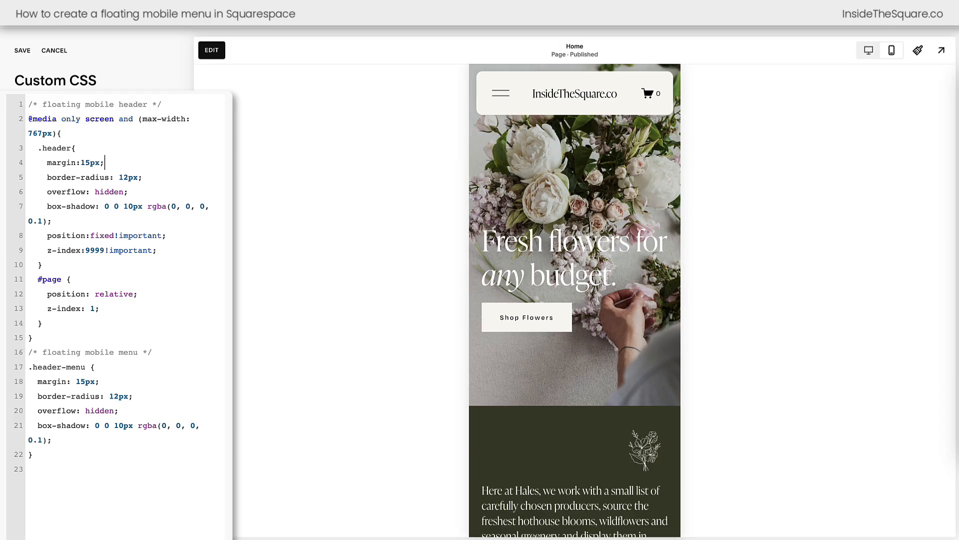
{"action": "double_click", "coordinate": [65, 162]}
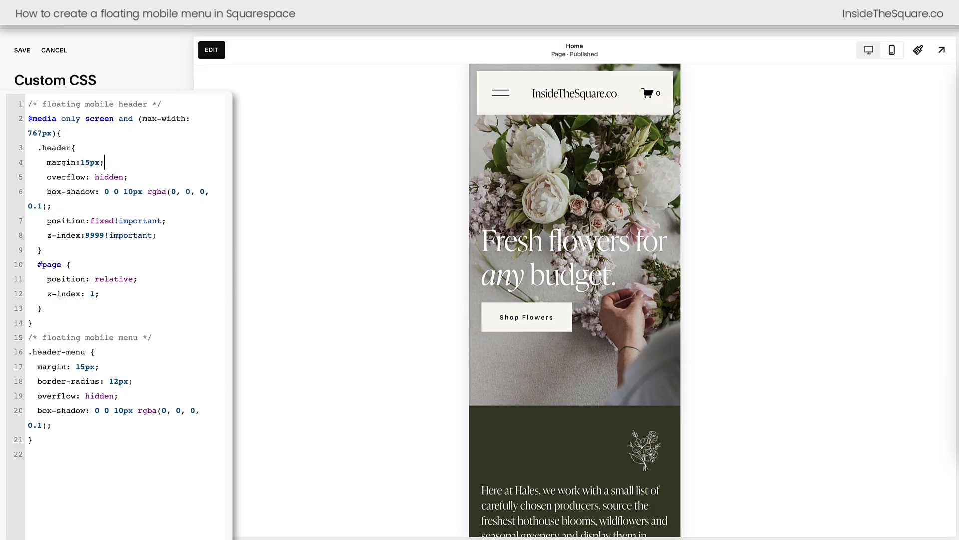
Step: Restore 'border-radius: 12px;' on .header and raise its box-shadow alpha to 0.2
{"action": "type", "text": "border-radius: 12px;"}
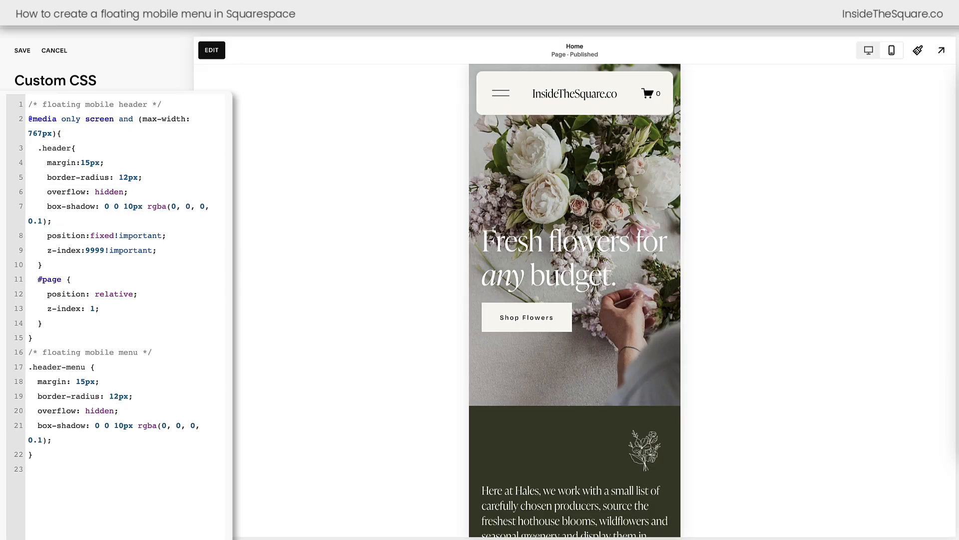
{"action": "double_click", "coordinate": [68, 191]}
{"action": "type", "text": "5"}
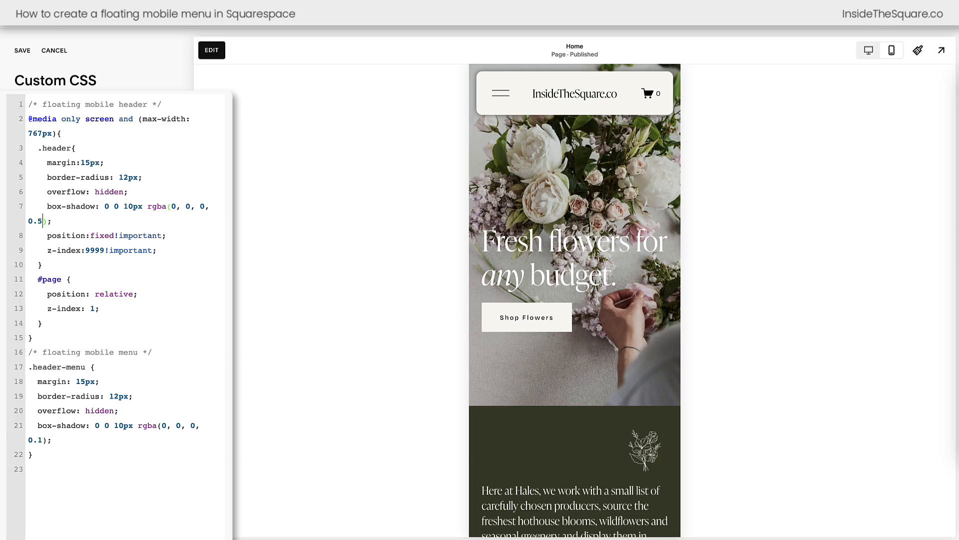
{"action": "type", "text": "0.2"}
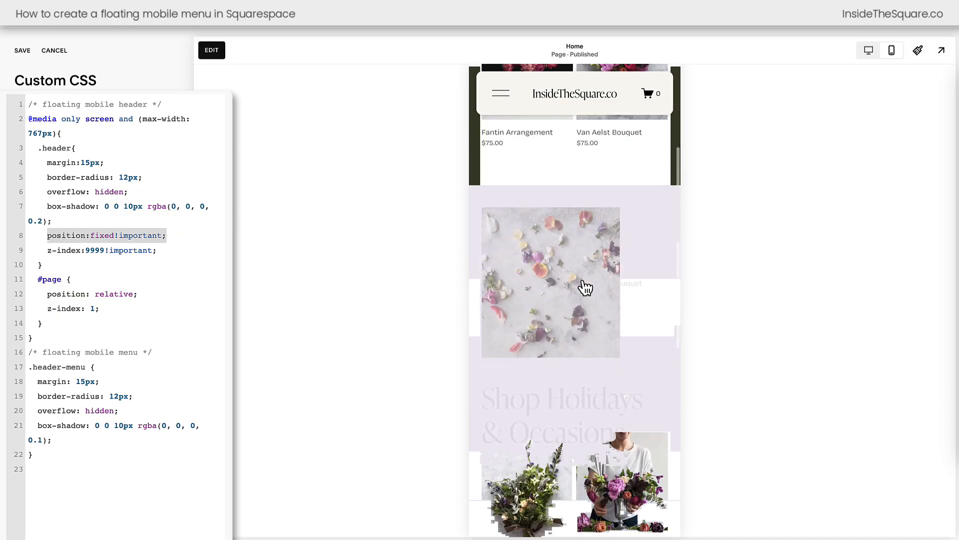
{"action": "scroll", "scroll_direction": "down", "scroll_amount": 3}
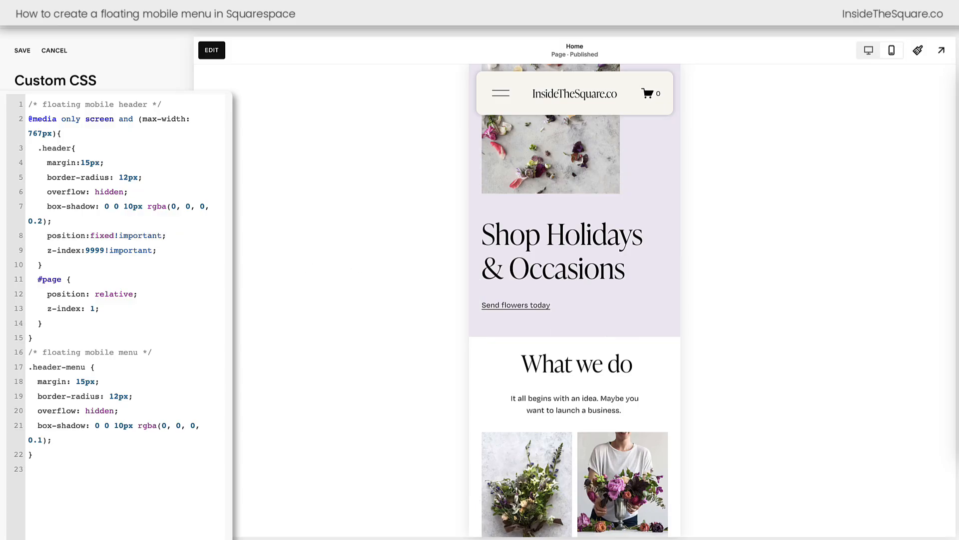
{"action": "double_click", "coordinate": [94, 249]}
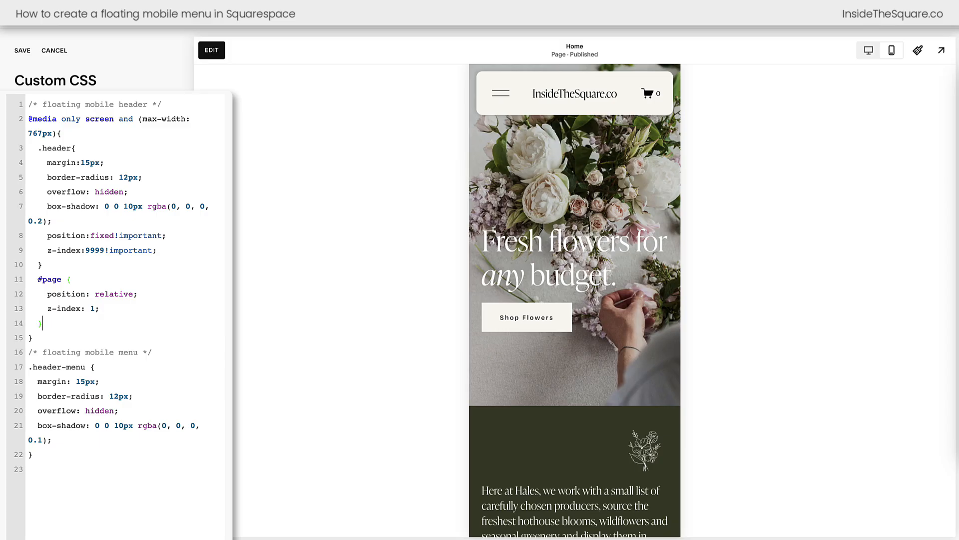
{"action": "left_click_drag", "start_coordinate": [39, 279], "coordinate": [39, 323]}
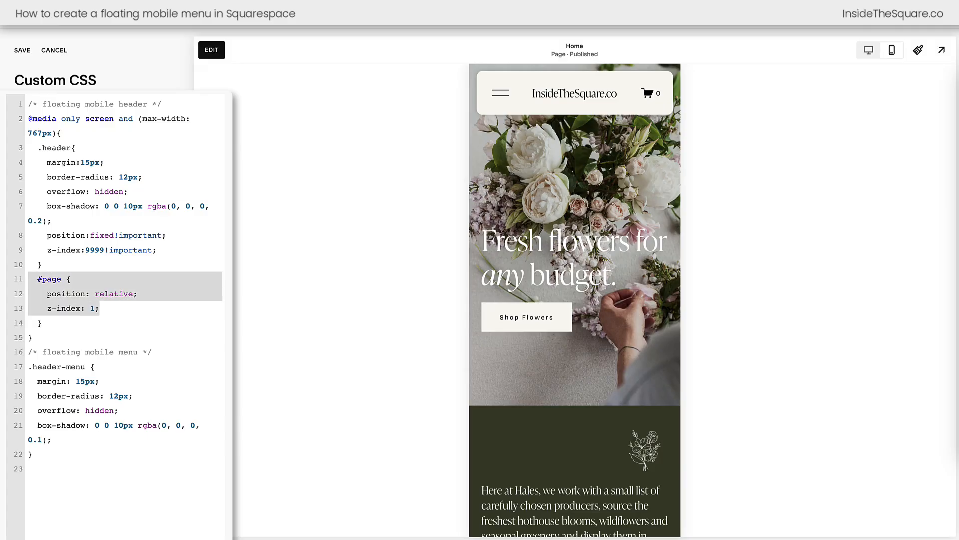
{"action": "scroll", "scroll_direction": "down", "scroll_amount": 3}
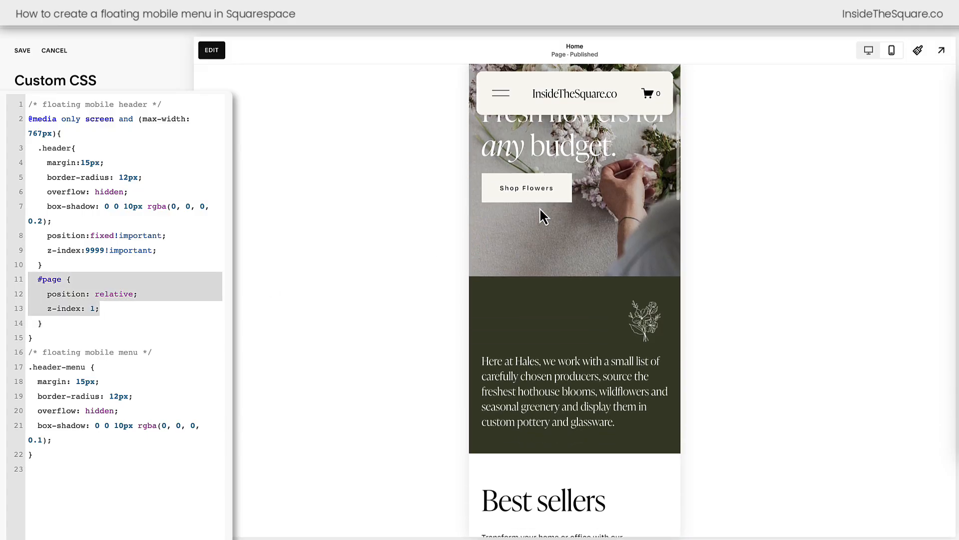
{"action": "scroll", "scroll_direction": "down", "scroll_amount": 3}
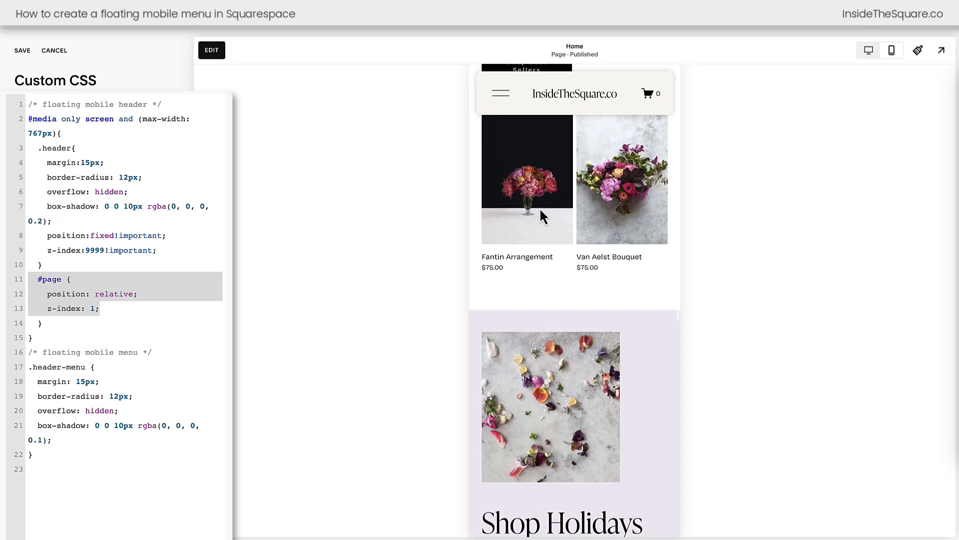
{"action": "scroll", "scroll_direction": "down", "scroll_amount": 3}
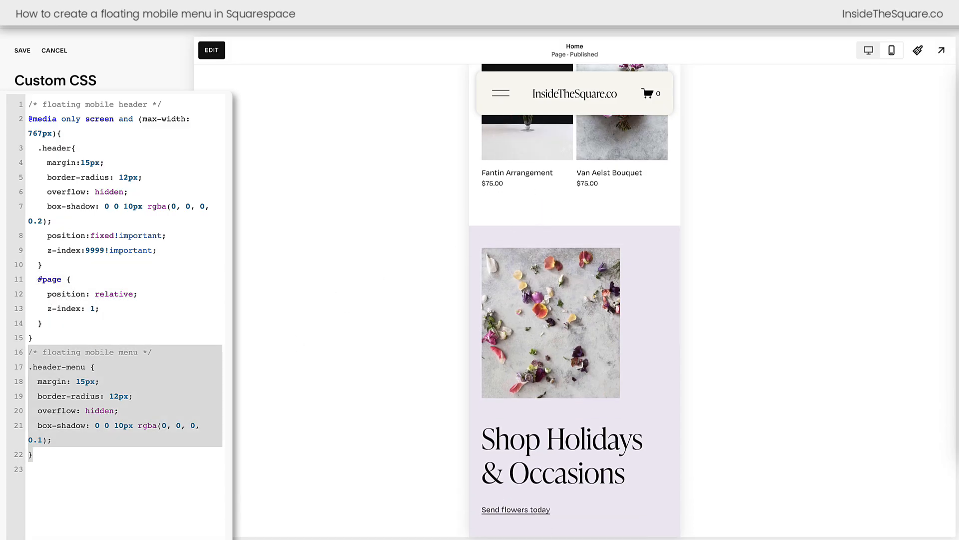
{"action": "mouse_move", "coordinate": [514, 168]}
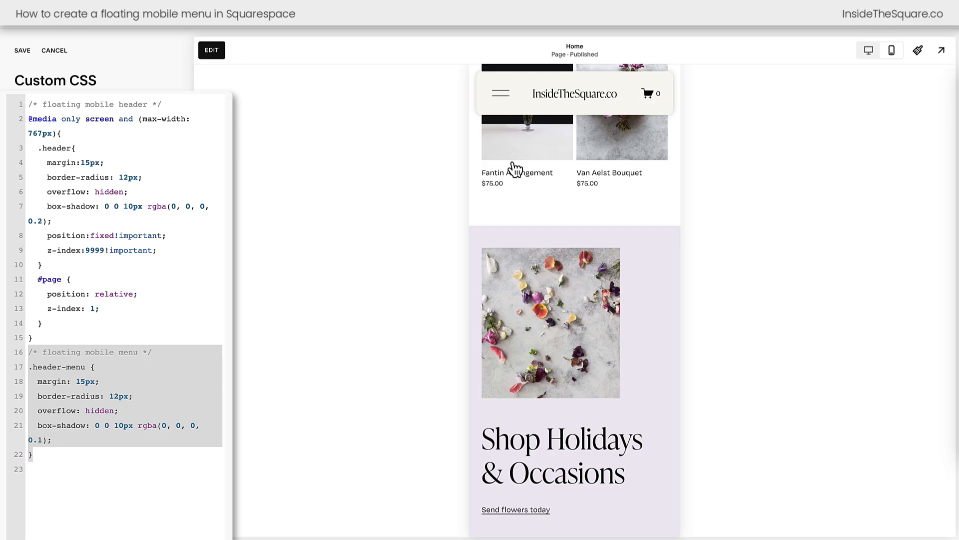
Step: Open the mobile menu and raise the .header-menu box-shadow alpha to 0.8
{"action": "left_click", "coordinate": [501, 93]}
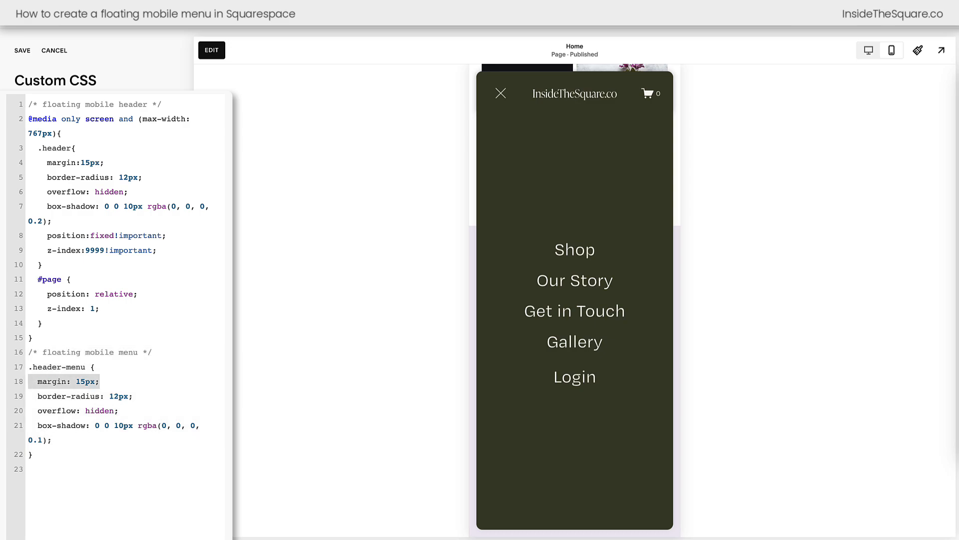
{"action": "left_click", "coordinate": [75, 396]}
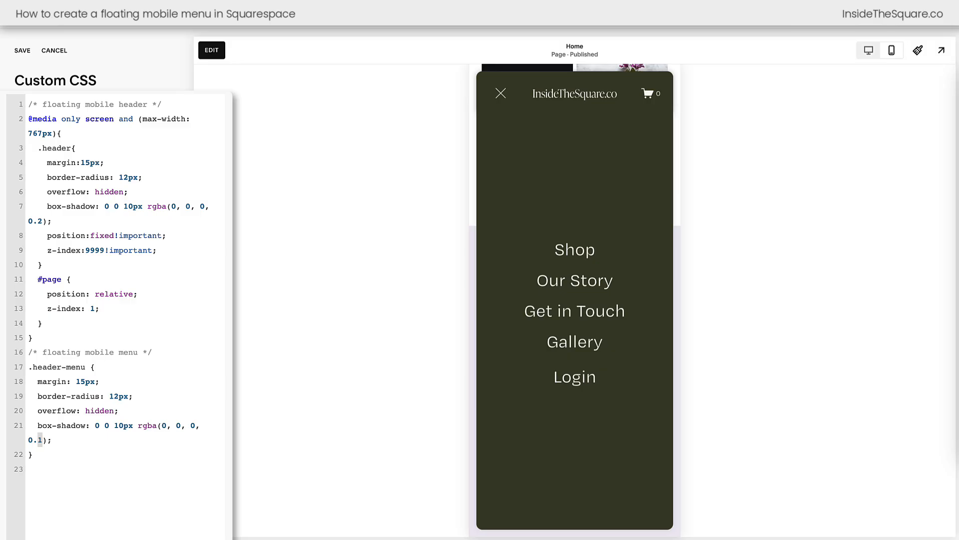
{"action": "type", "text": "0.8"}
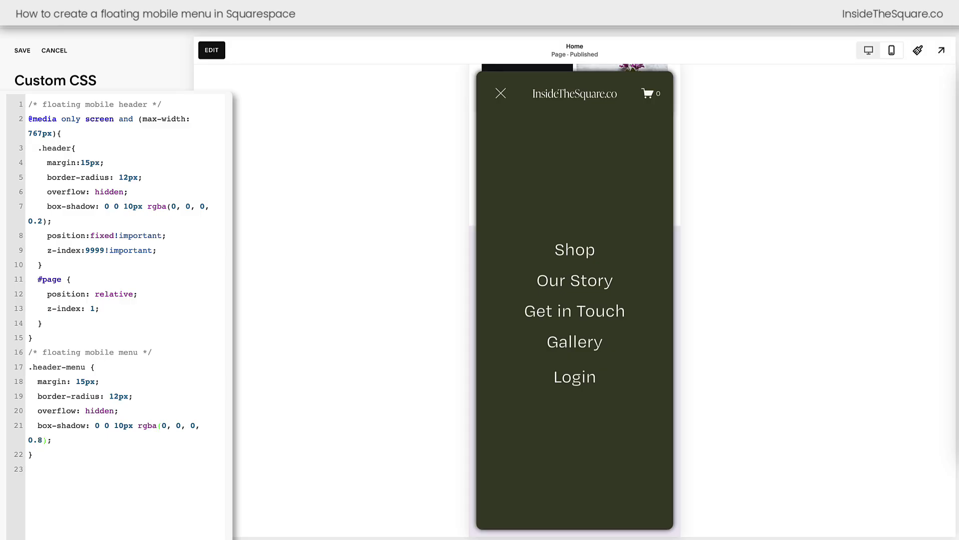